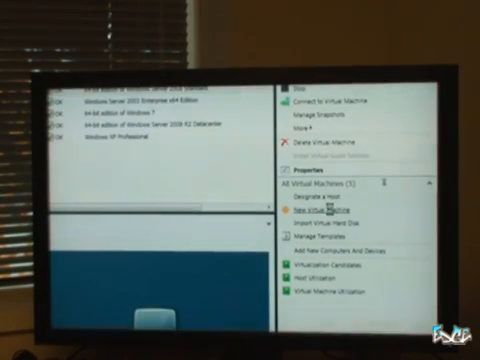
# Step: Show the All Windows Computers list with one machine's details and health pane
pyautogui.click(324, 204)
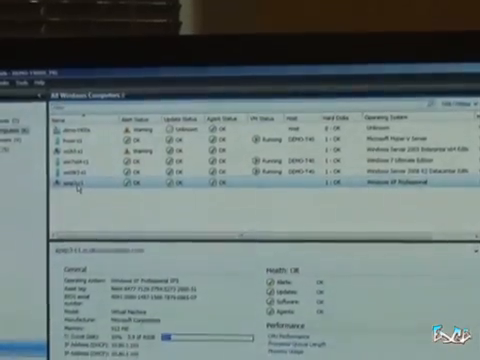
# Step: Bring up the virtual machine's context menu with Connect, Delete and power options
pyautogui.rightClick(70, 188)
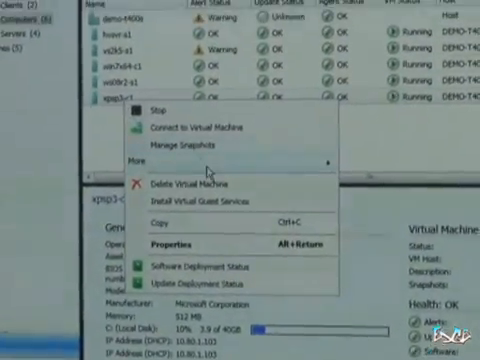
pyautogui.moveTo(150, 162)
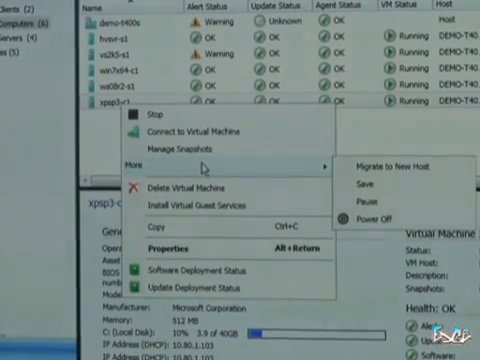